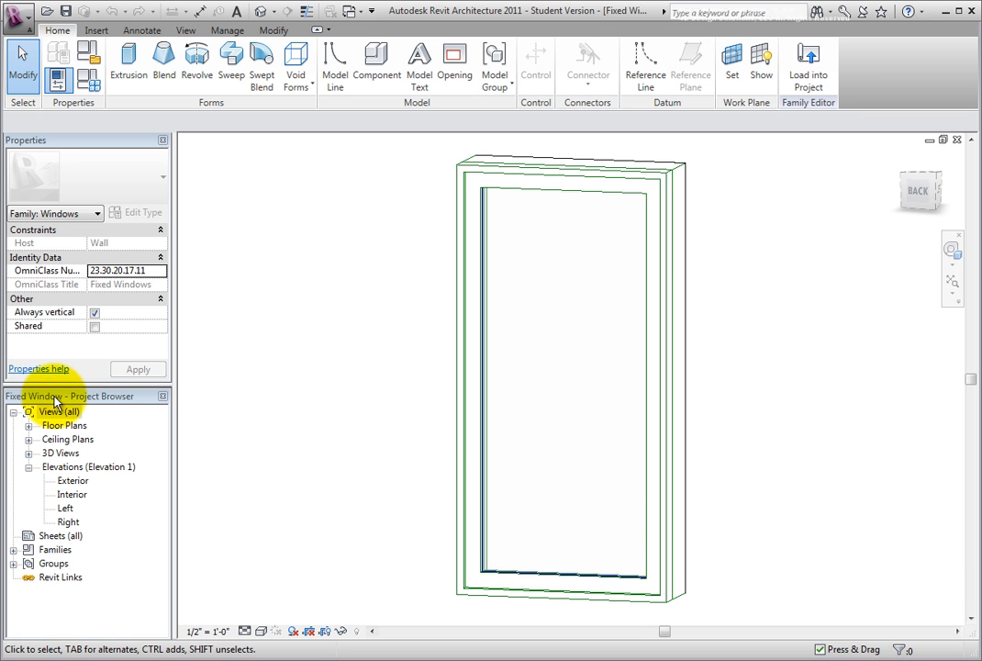
{"action": "mouse_move", "coordinate": [207, 402]}
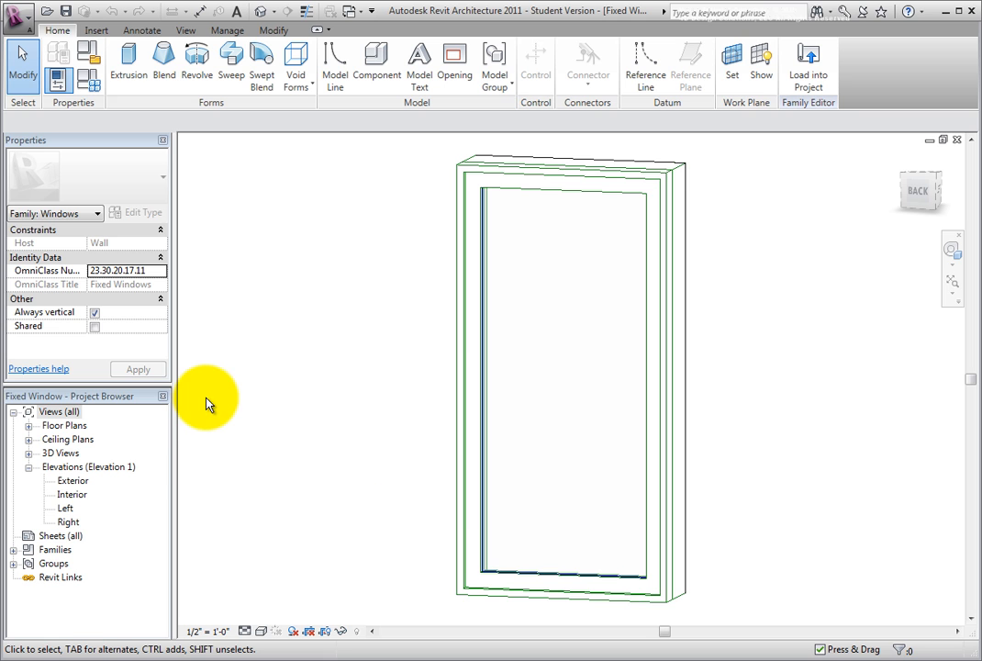
{"action": "mouse_move", "coordinate": [129, 118]}
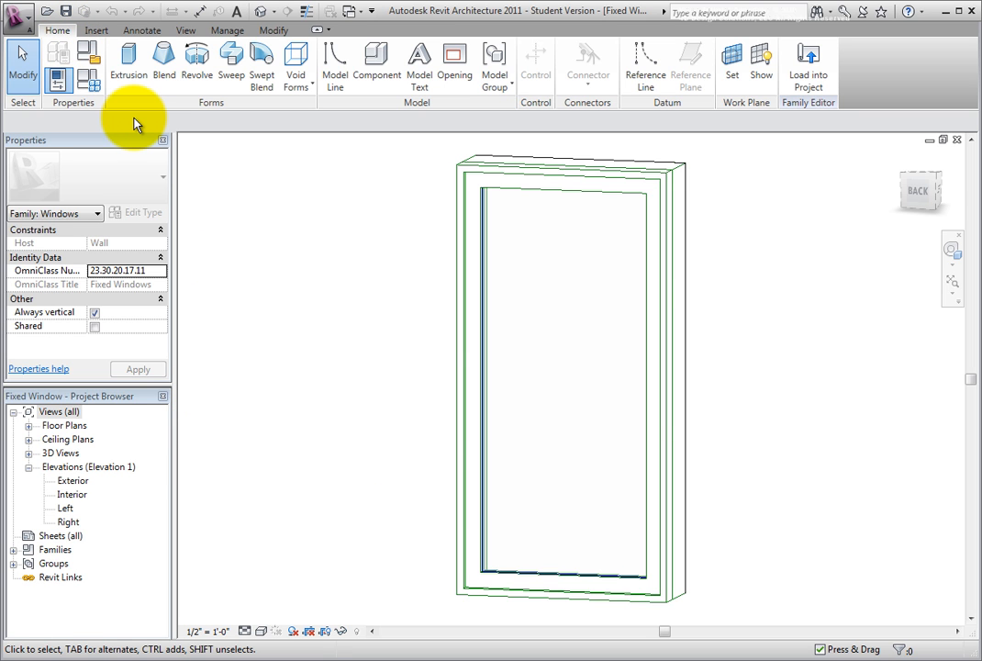
{"action": "mouse_move", "coordinate": [73, 110]}
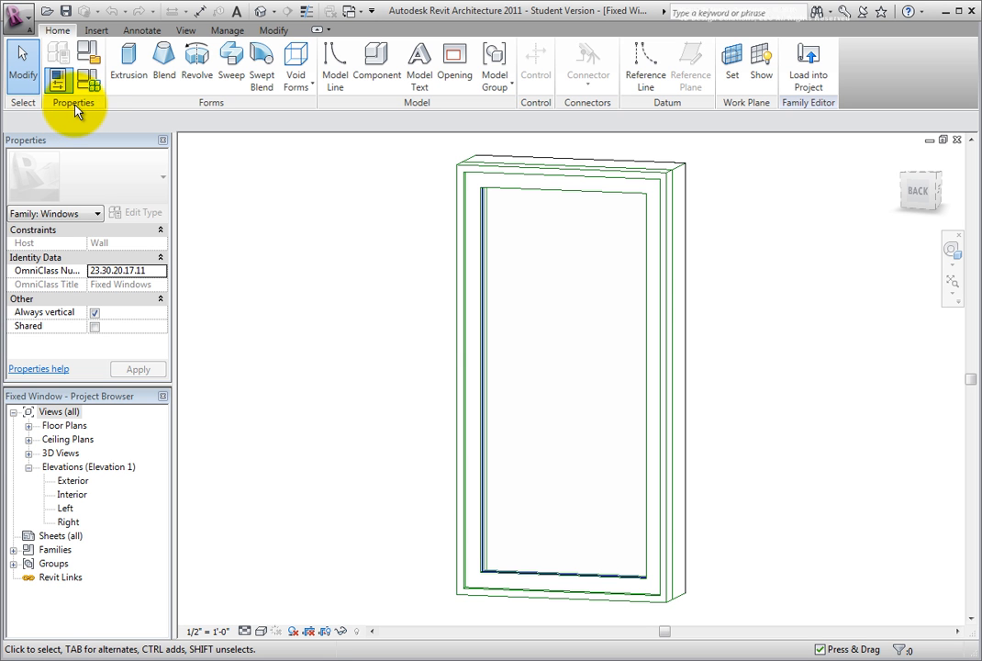
{"action": "mouse_move", "coordinate": [88, 83]}
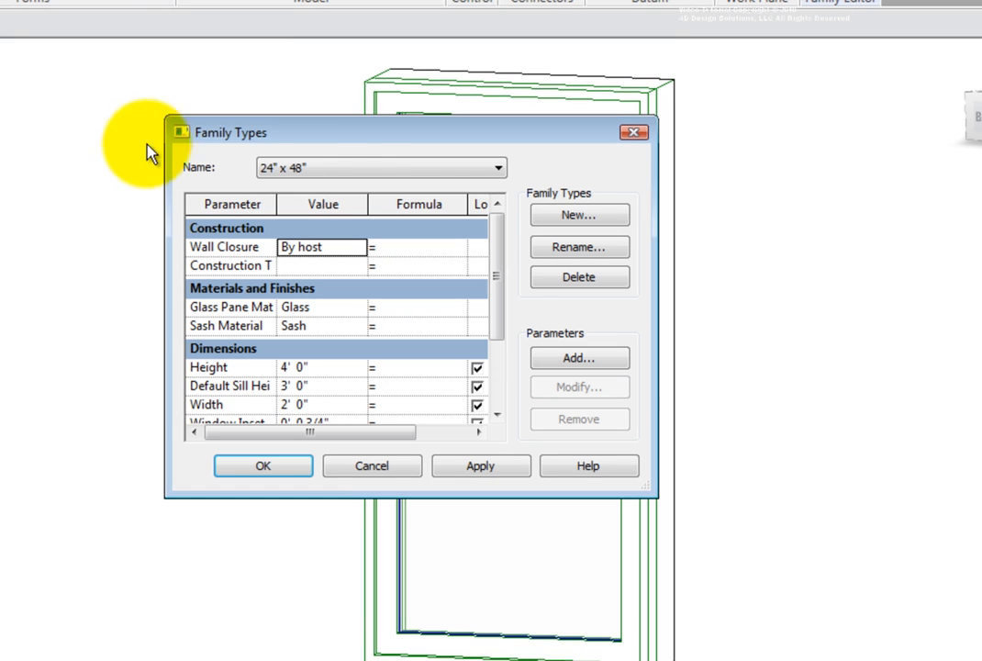
{"action": "mouse_move", "coordinate": [351, 135]}
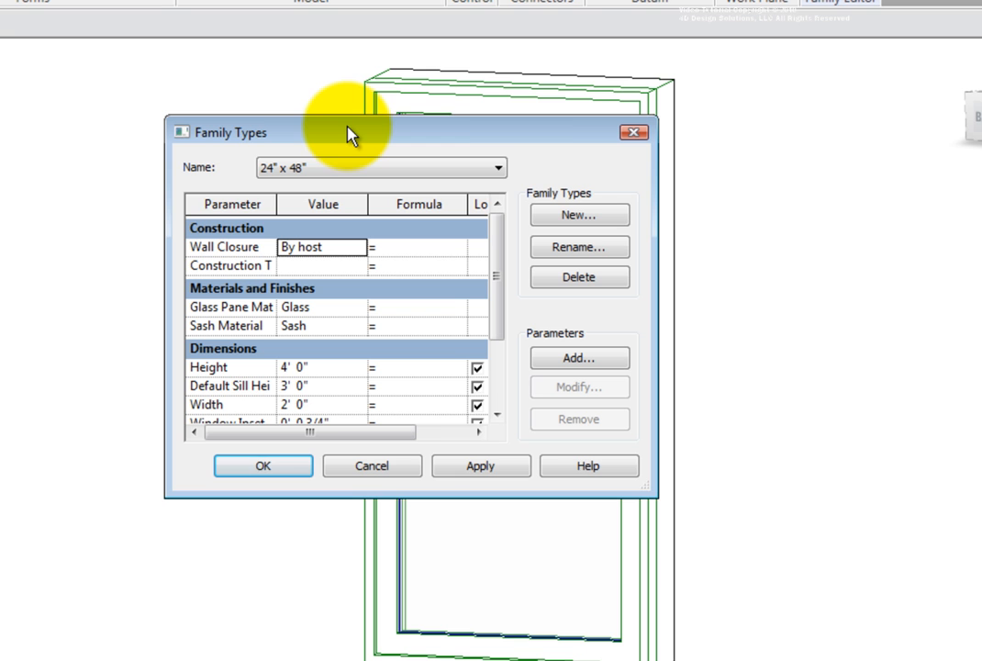
{"action": "mouse_move", "coordinate": [569, 211]}
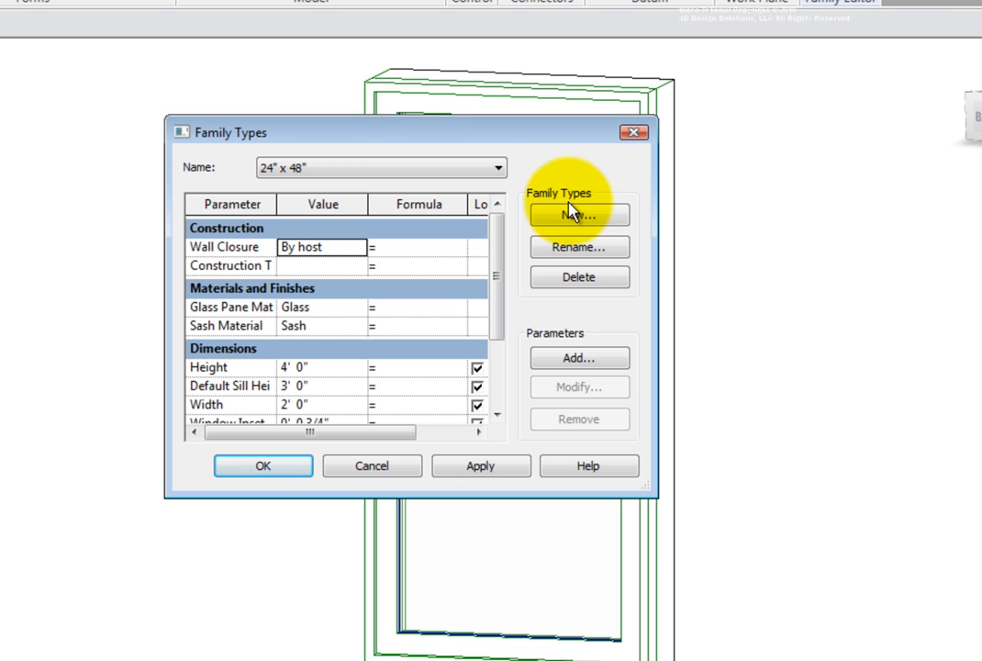
Step: Add a new family type named 2' 0" x 4' 0"
{"action": "left_click", "coordinate": [580, 215]}
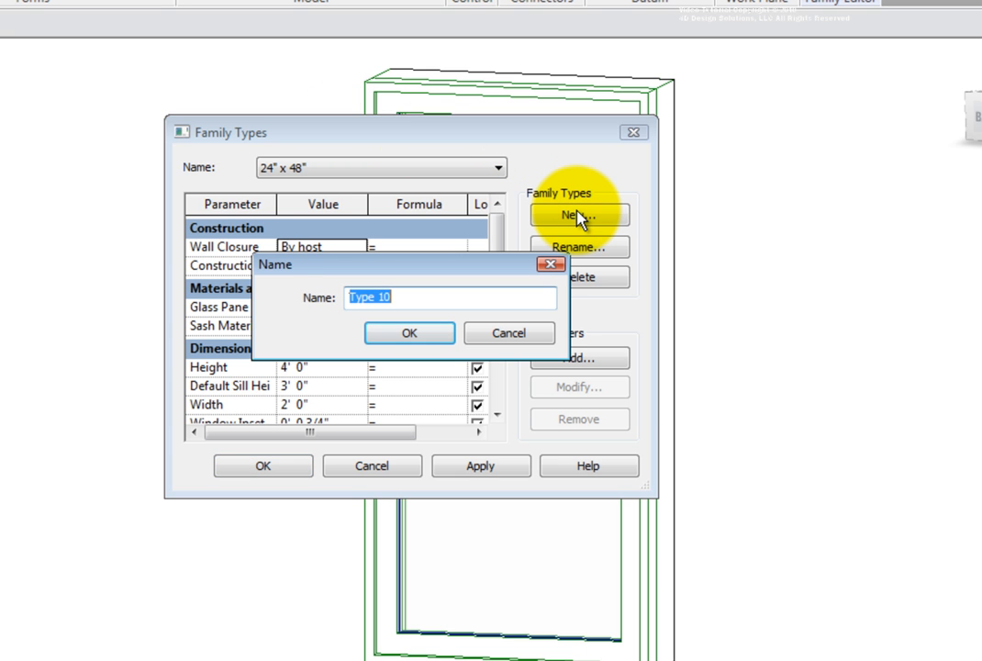
{"action": "type", "text": "2"}
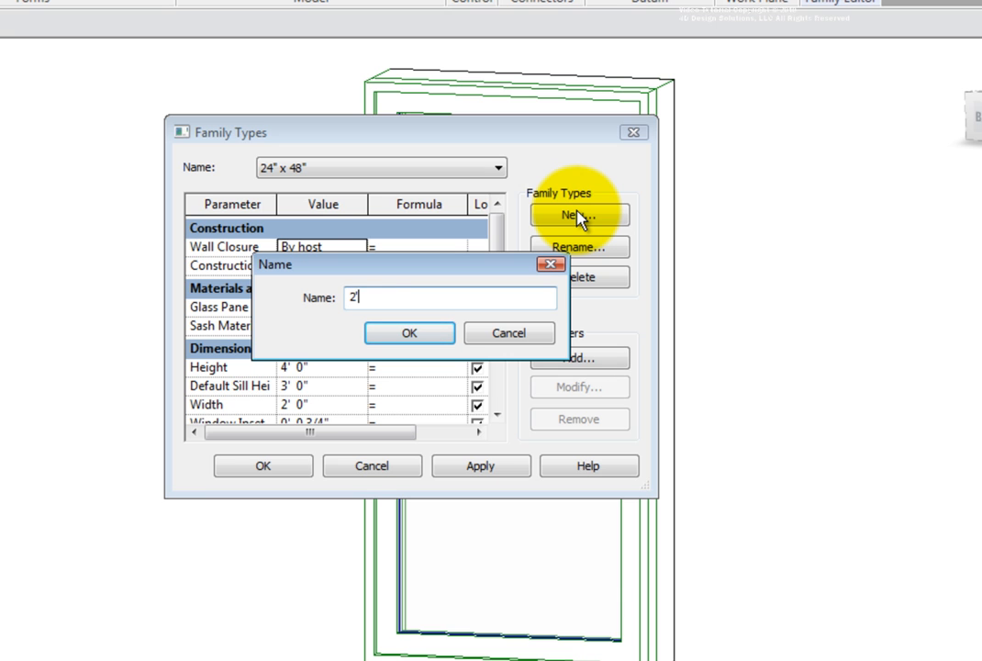
{"action": "type", "text": "' 0\""}
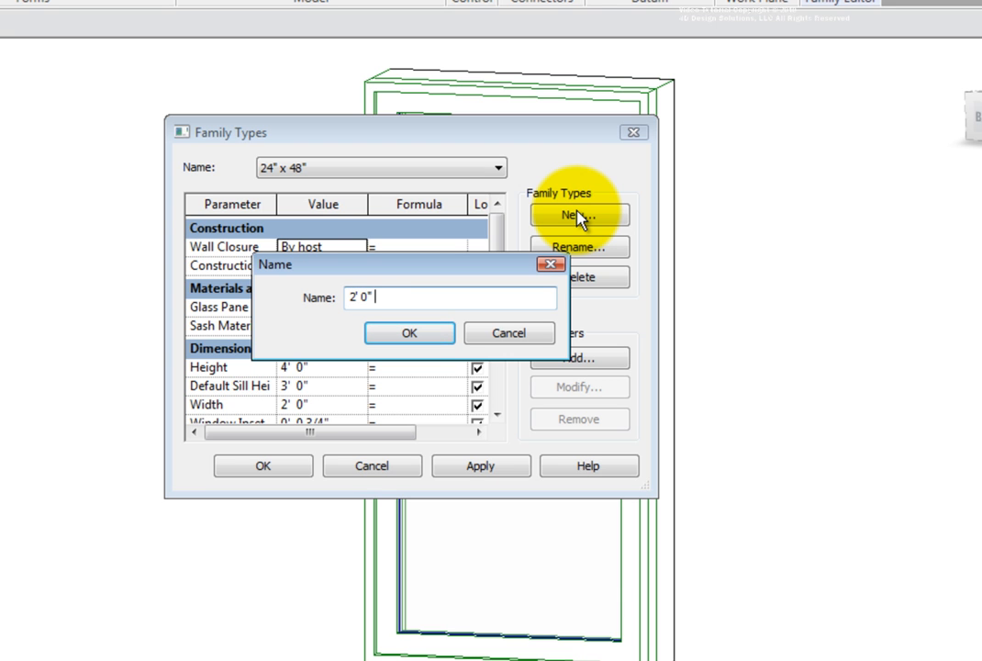
{"action": "type", "text": "x 4' 0"}
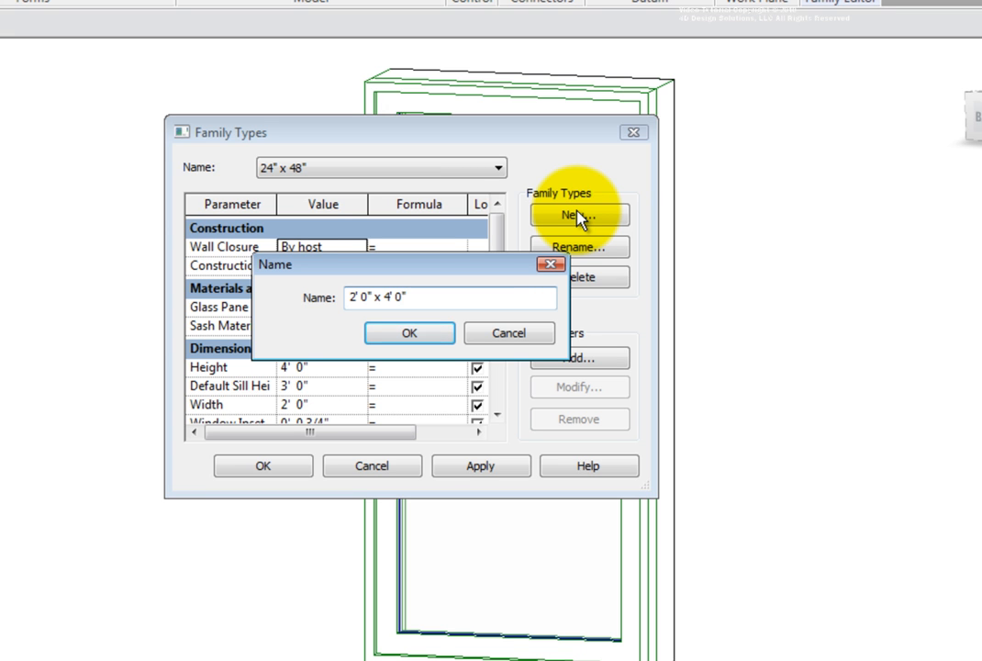
{"action": "left_click", "coordinate": [408, 332]}
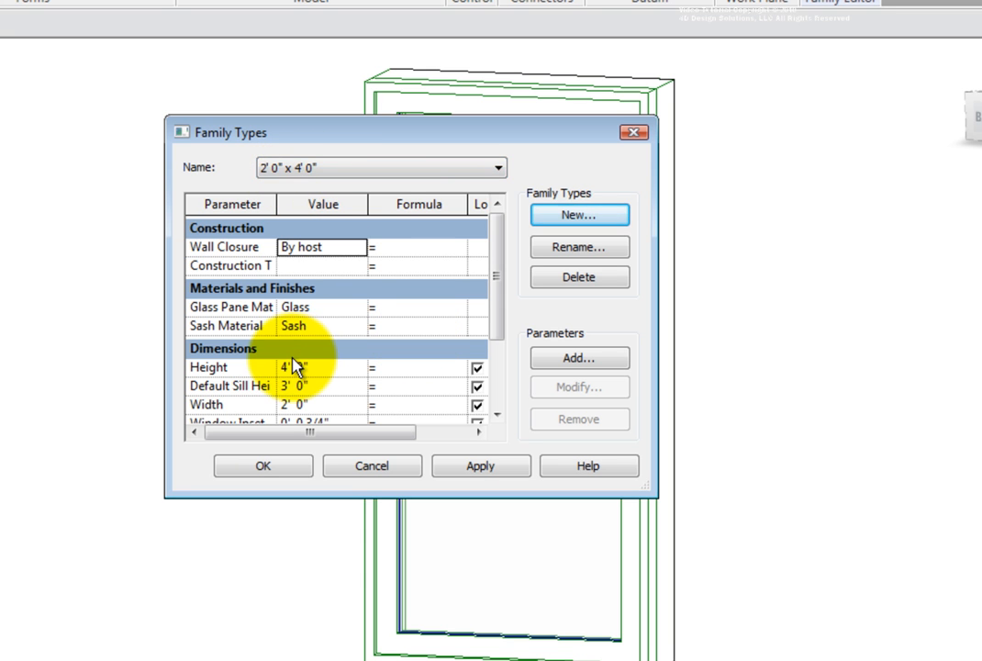
{"action": "mouse_move", "coordinate": [509, 340]}
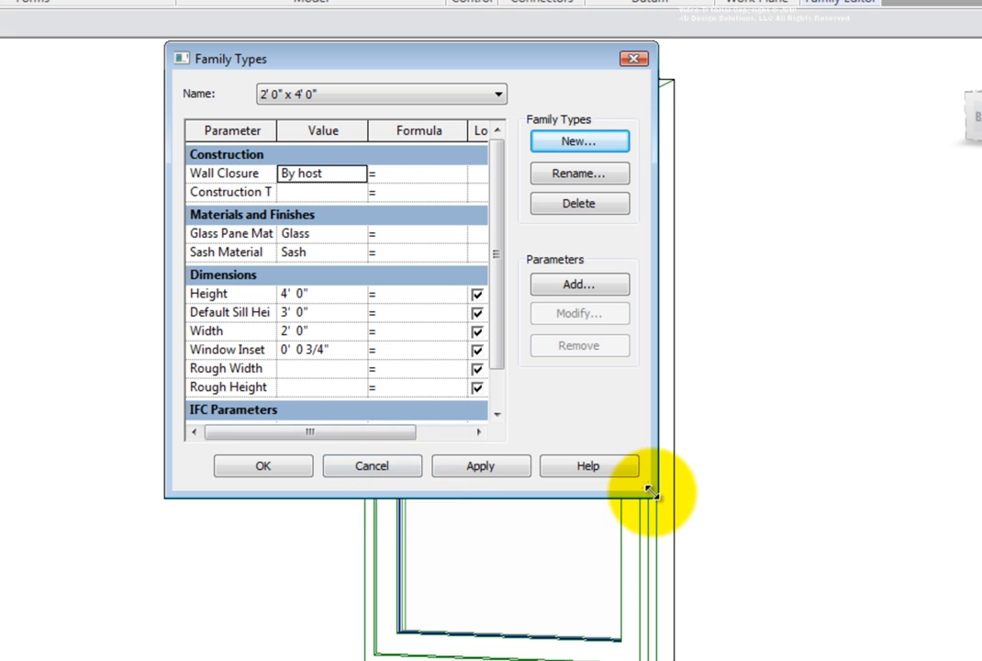
Step: Resize the Family Types dialog larger to reveal all groups through Identity Data
{"action": "left_click_drag", "start_coordinate": [651, 491], "coordinate": [812, 620]}
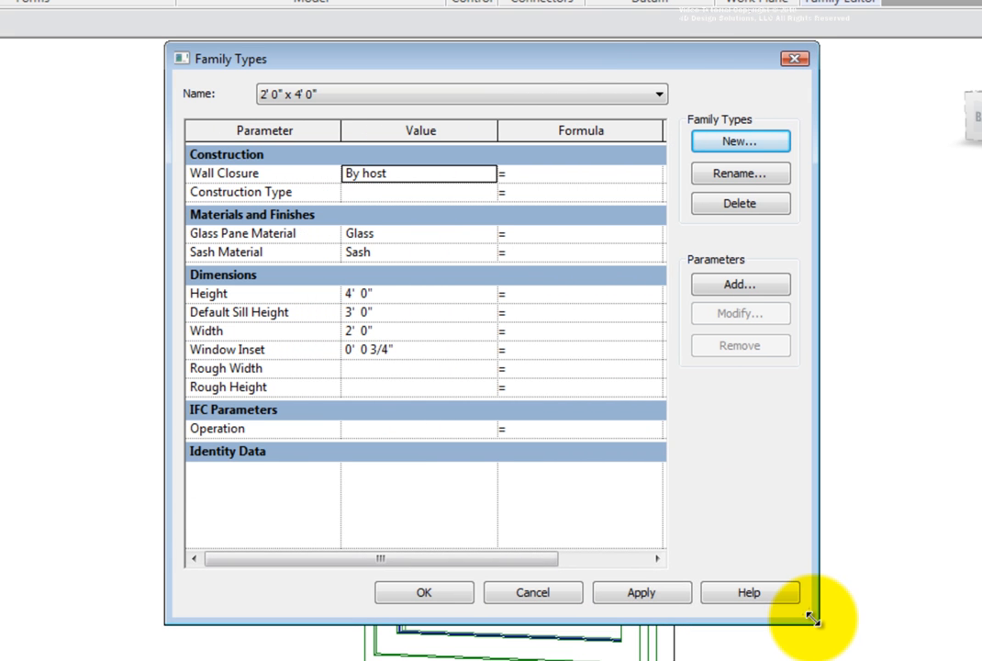
{"action": "mouse_move", "coordinate": [357, 454]}
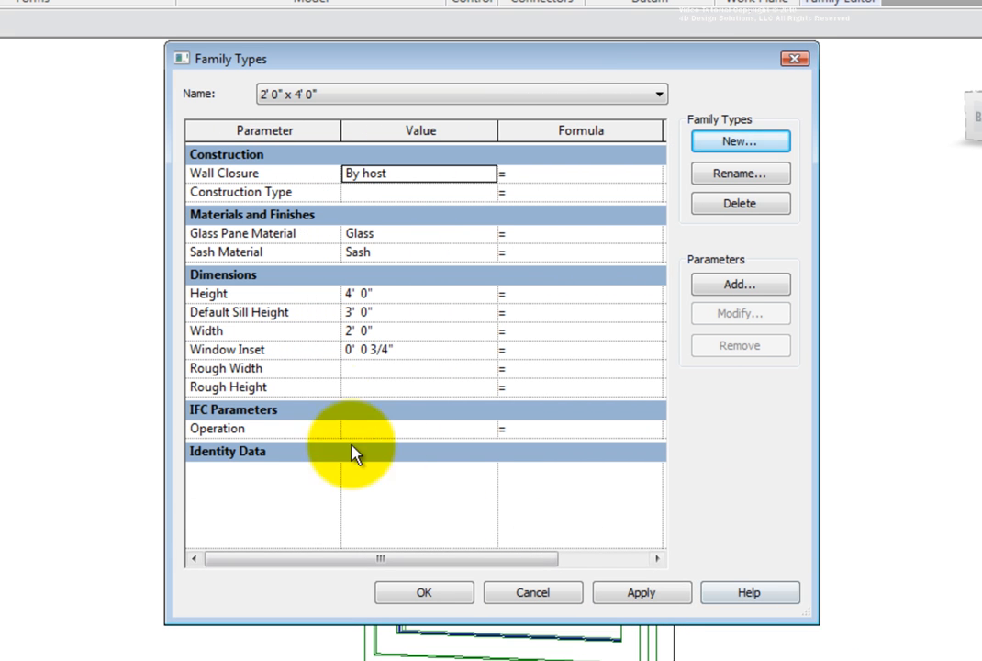
{"action": "mouse_move", "coordinate": [266, 328]}
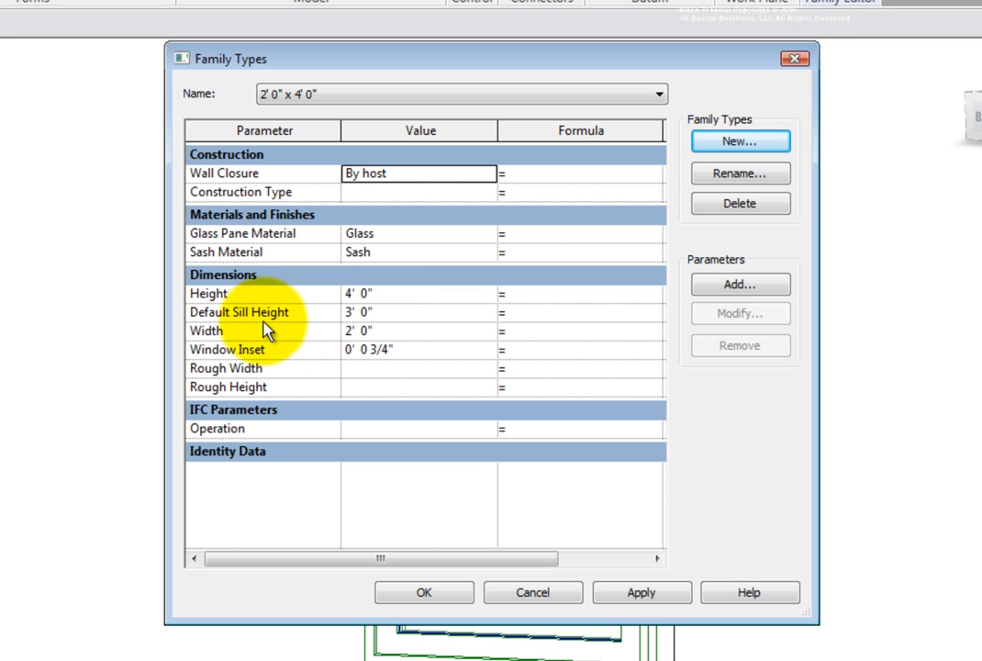
{"action": "mouse_move", "coordinate": [392, 324]}
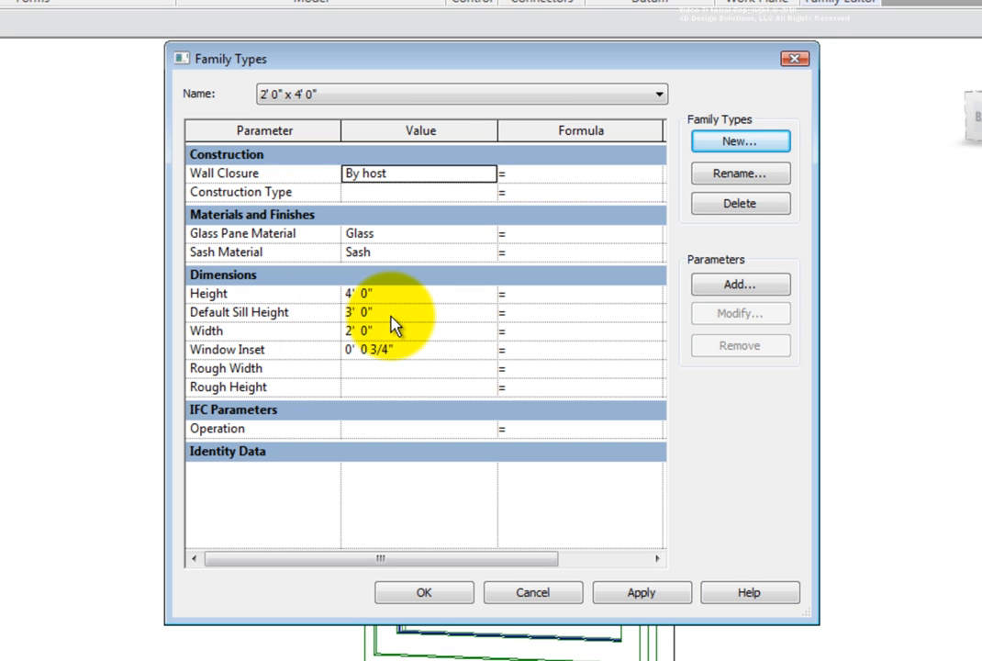
{"action": "mouse_move", "coordinate": [537, 485]}
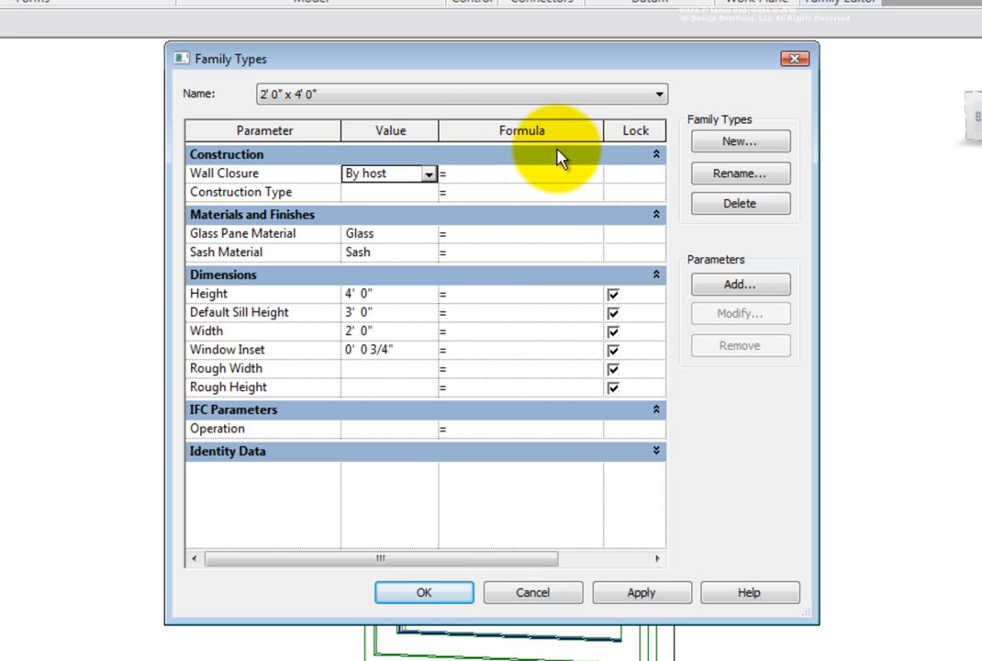
Step: Resize the Formula and Parameter columns by dragging their header dividers
{"action": "left_click_drag", "start_coordinate": [596, 129], "coordinate": [541, 129]}
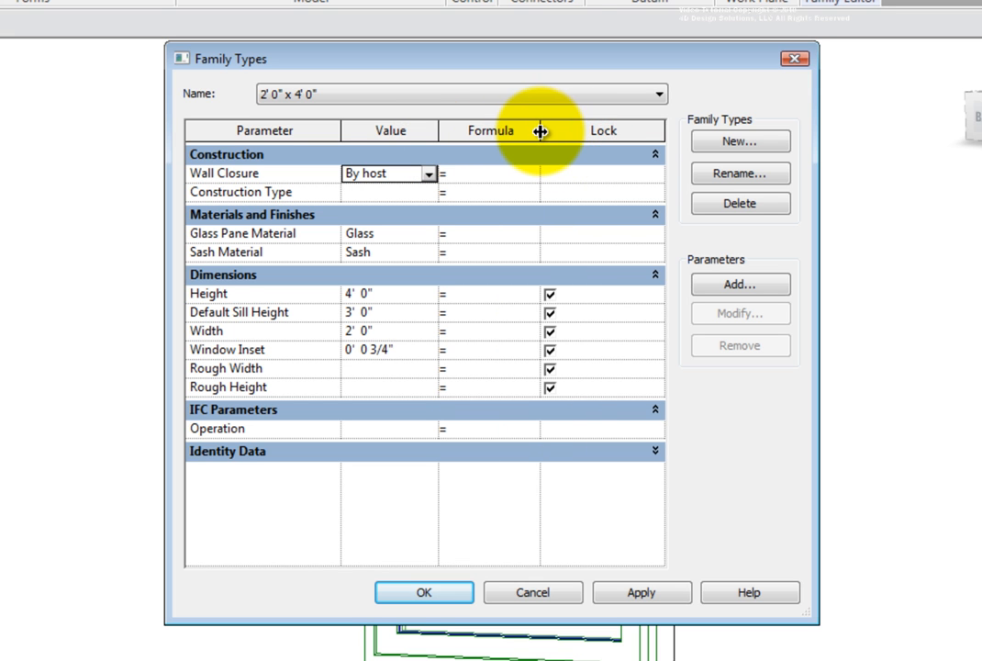
{"action": "mouse_move", "coordinate": [488, 520]}
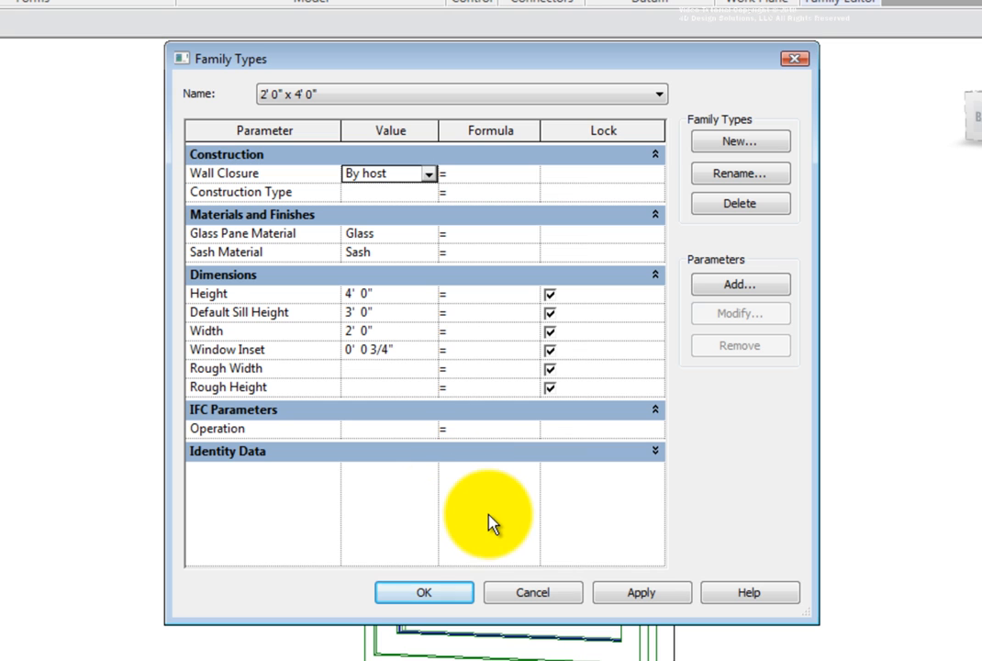
{"action": "mouse_move", "coordinate": [492, 531]}
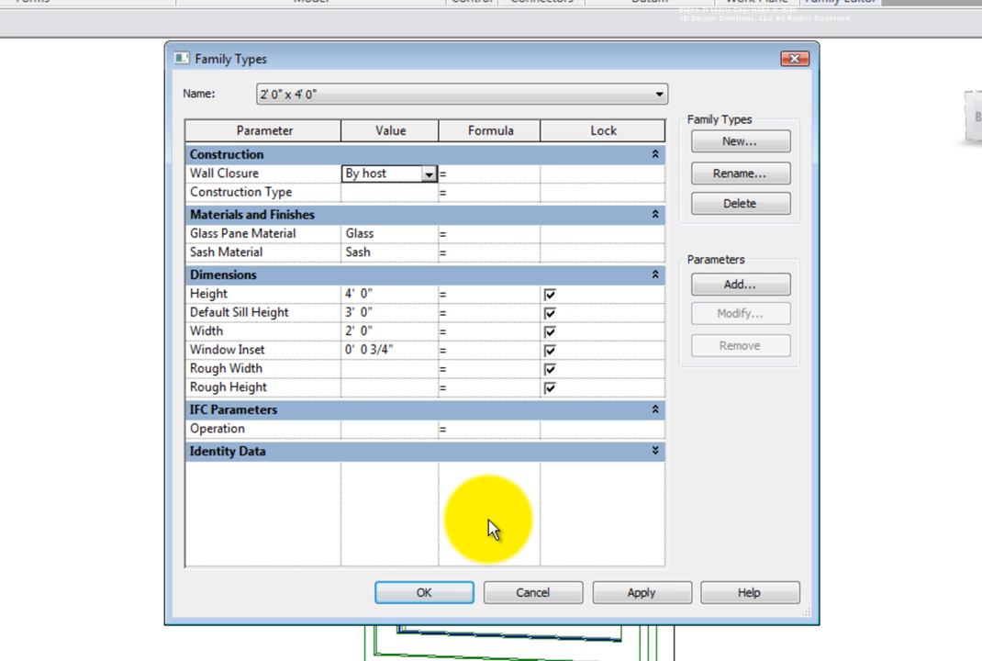
{"action": "mouse_move", "coordinate": [574, 174]}
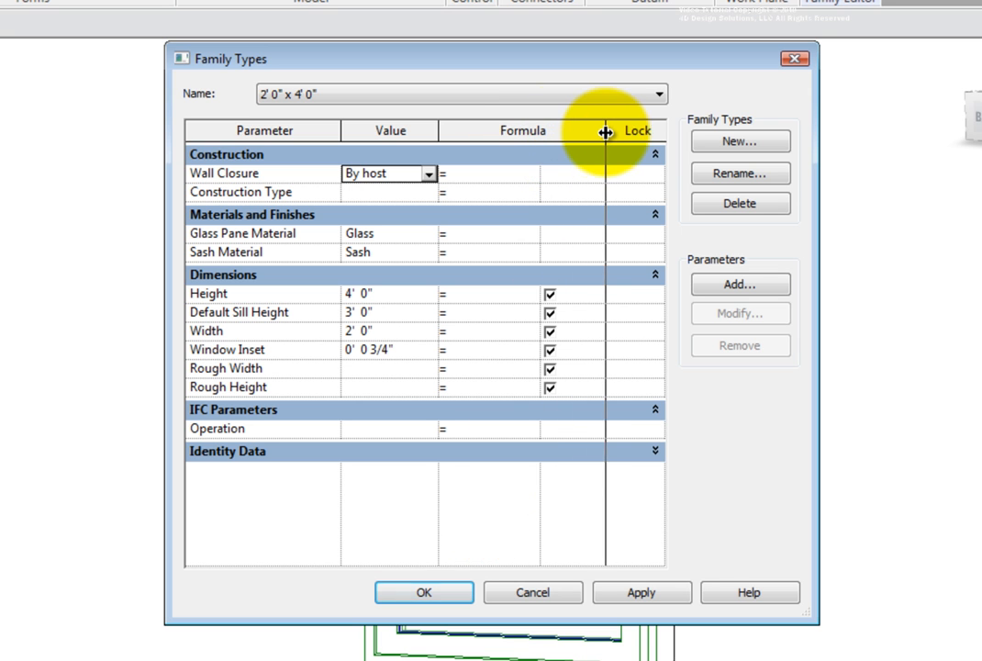
{"action": "left_click_drag", "start_coordinate": [606, 132], "coordinate": [638, 132]}
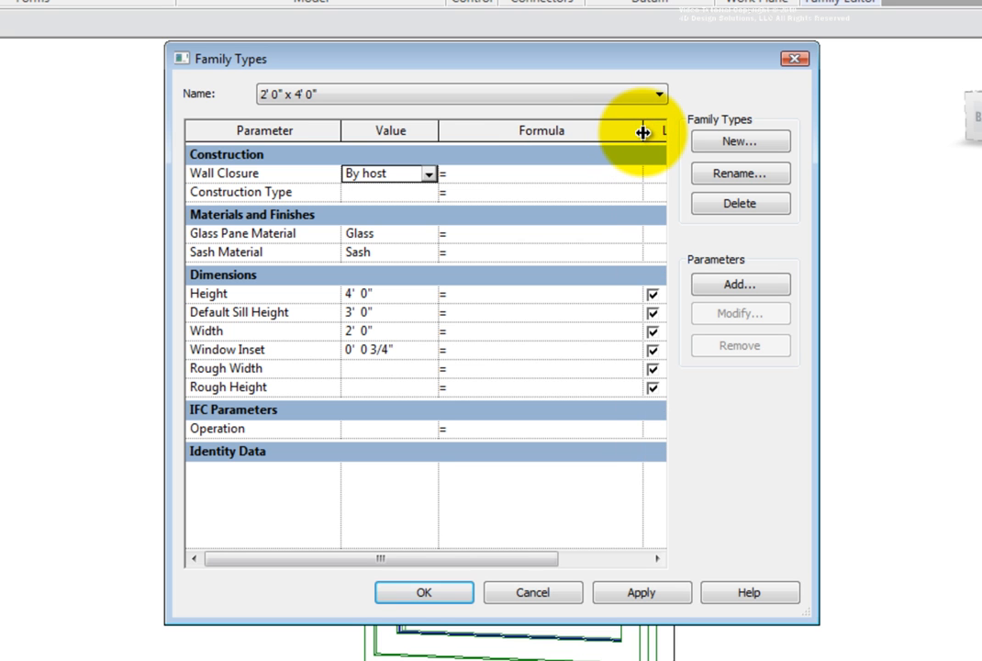
{"action": "left_click_drag", "start_coordinate": [643, 133], "coordinate": [597, 146]}
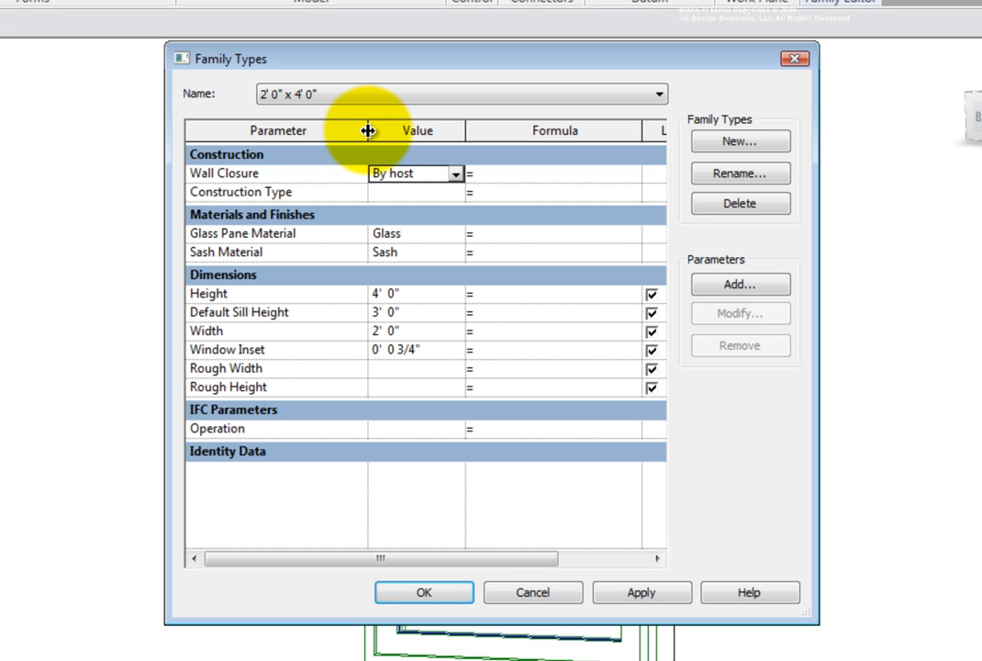
{"action": "mouse_move", "coordinate": [246, 451]}
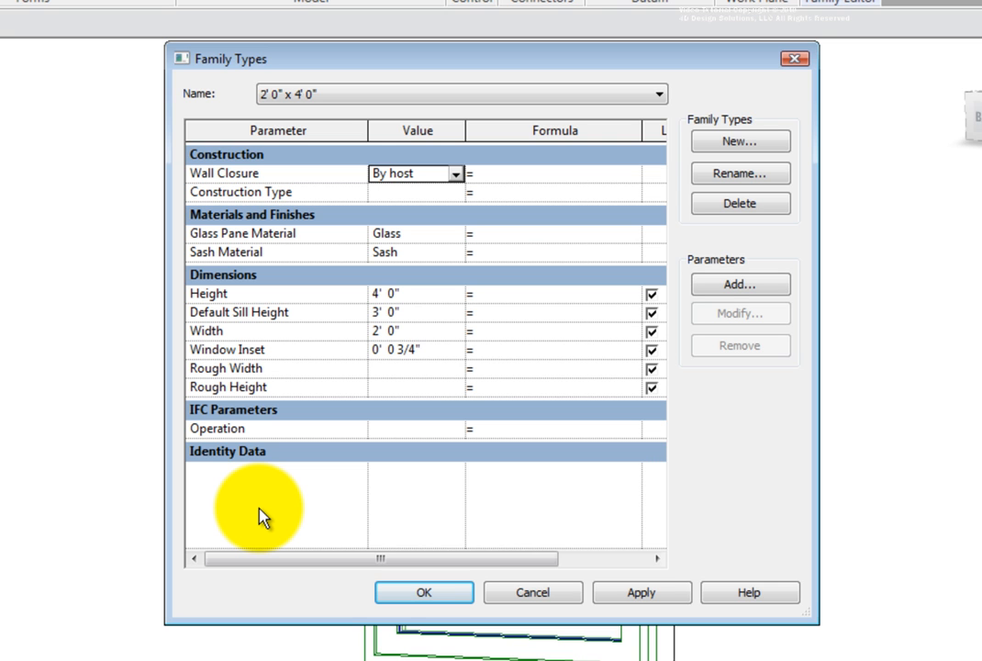
Step: Add an instance Length parameter named 'example' under Dimensions
{"action": "left_click", "coordinate": [740, 285]}
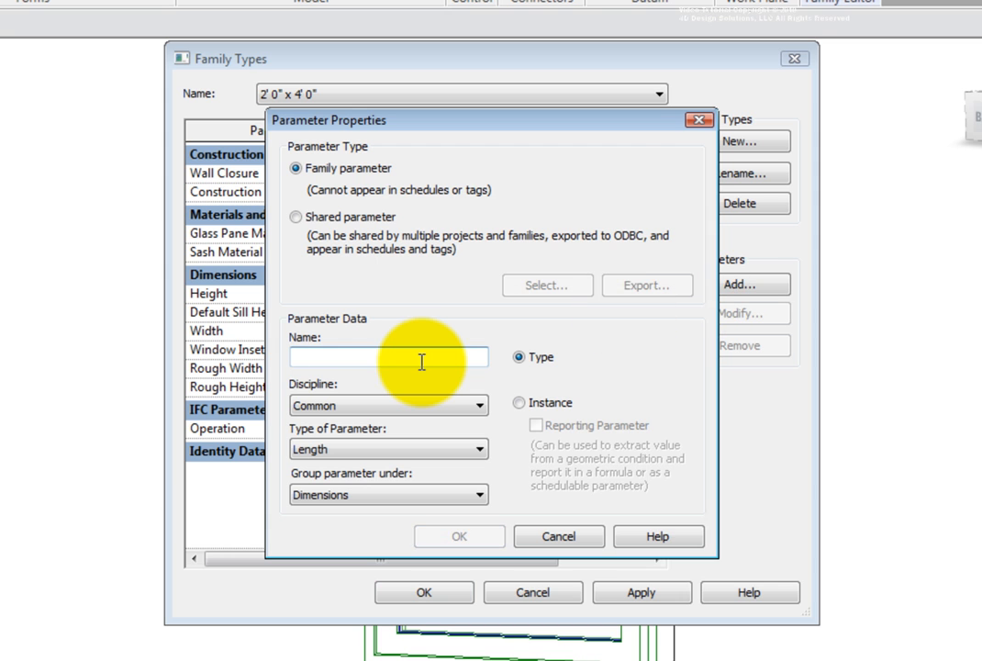
{"action": "type", "text": "example"}
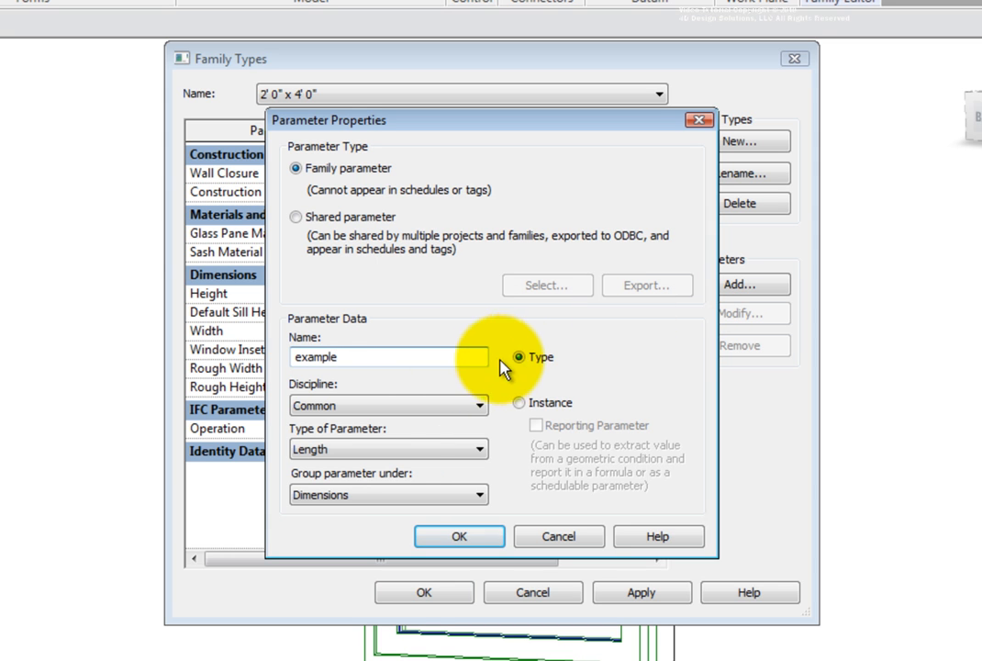
{"action": "left_click", "coordinate": [519, 402]}
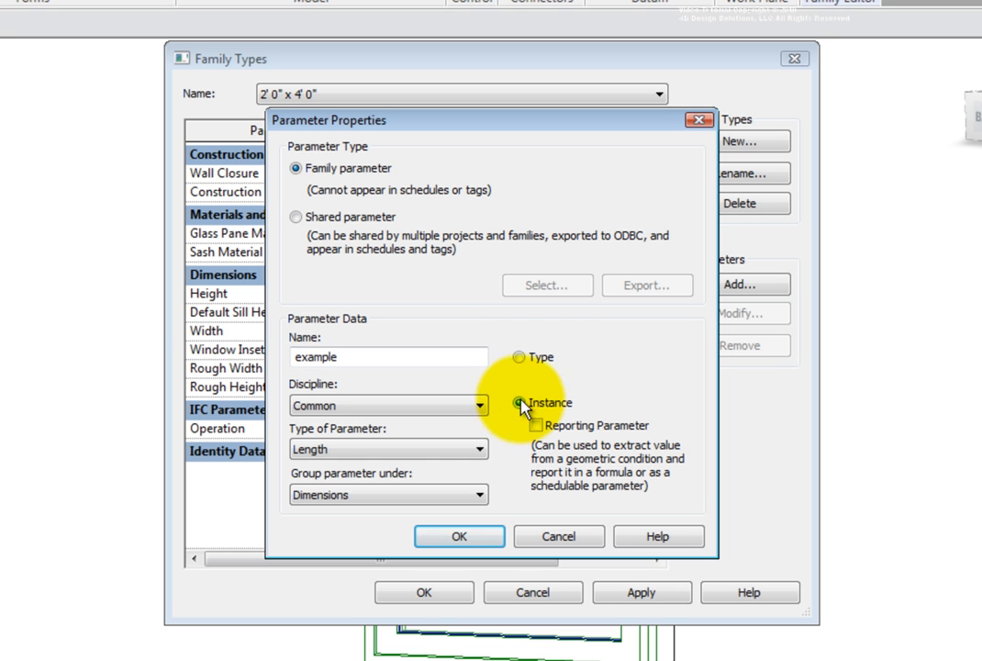
{"action": "left_click", "coordinate": [519, 403]}
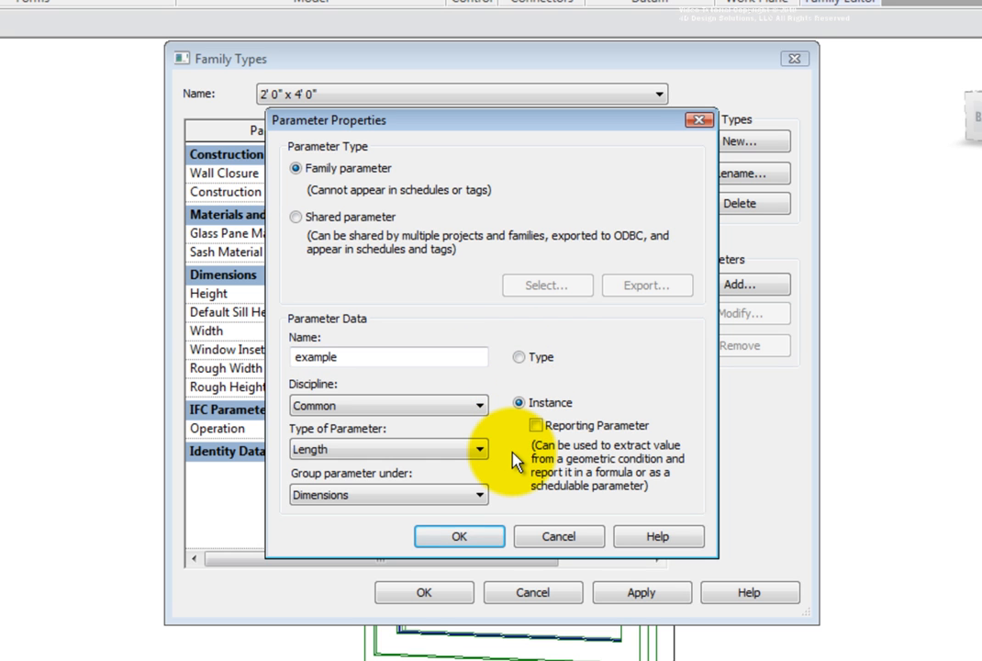
{"action": "left_click", "coordinate": [459, 536]}
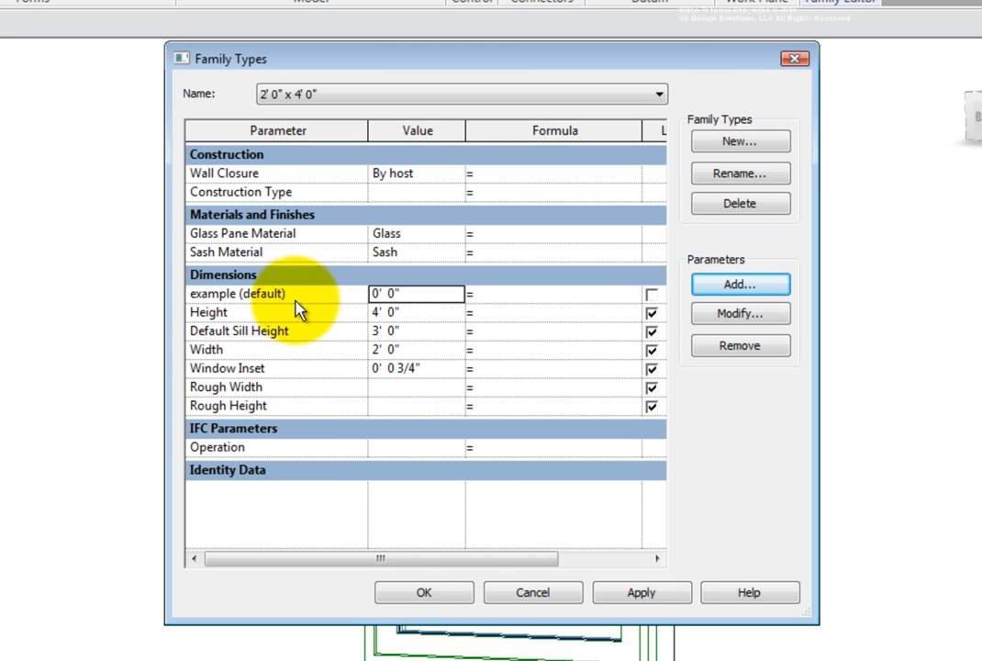
{"action": "mouse_move", "coordinate": [287, 298]}
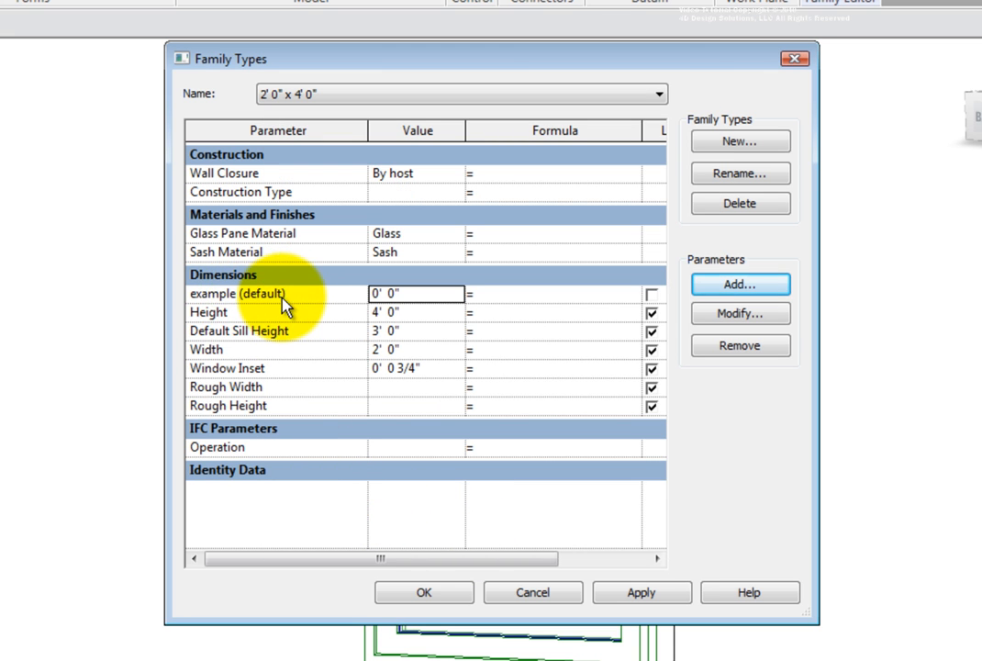